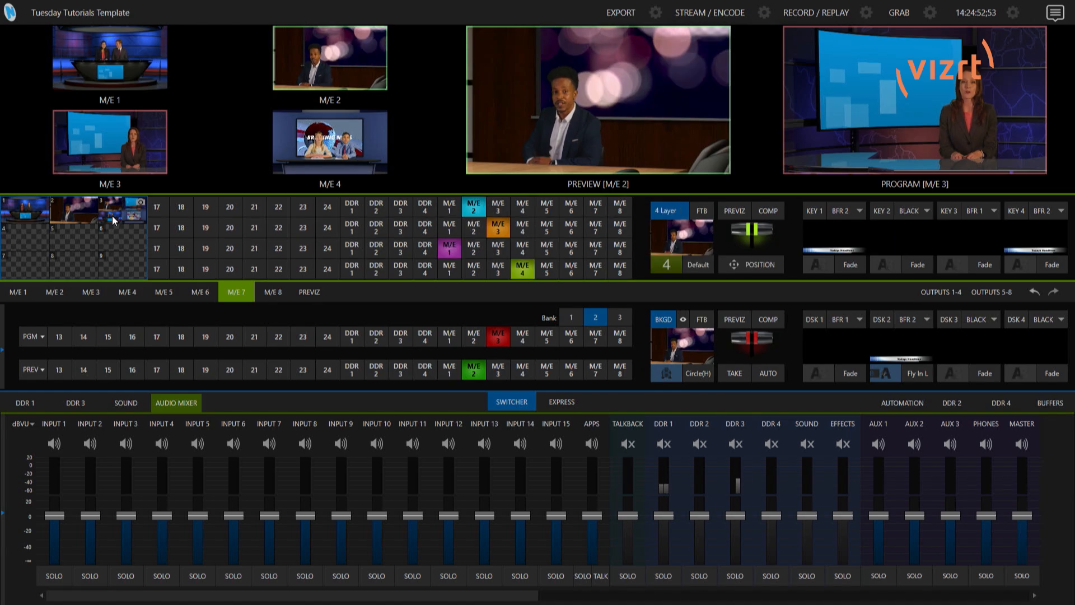
- Select M/E 7 on the program row to show the M/E 1–4 four-box composite
left_click(595, 333)
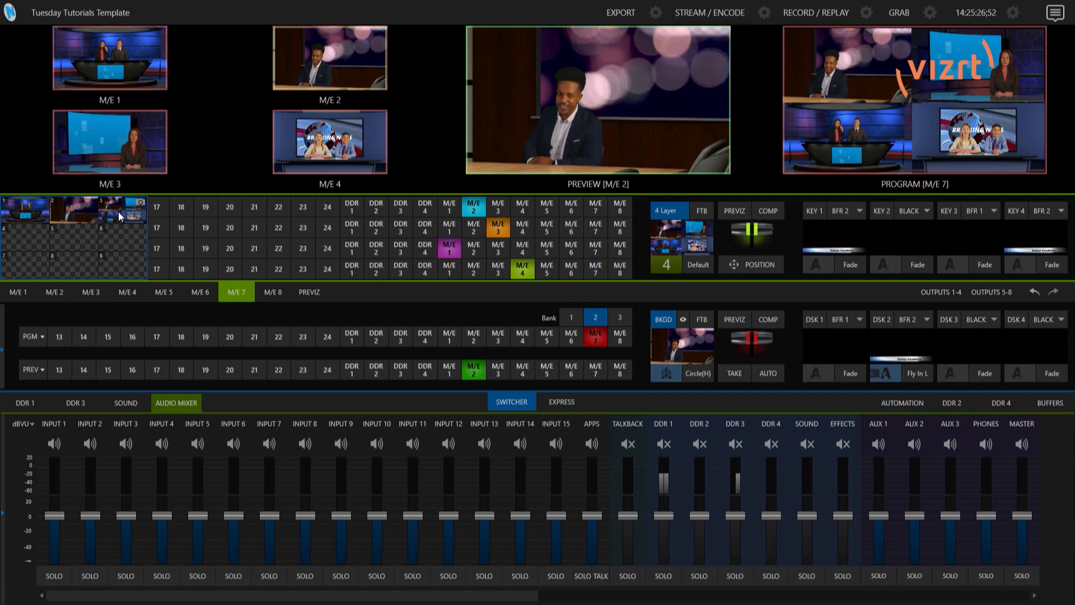
left_click(560, 402)
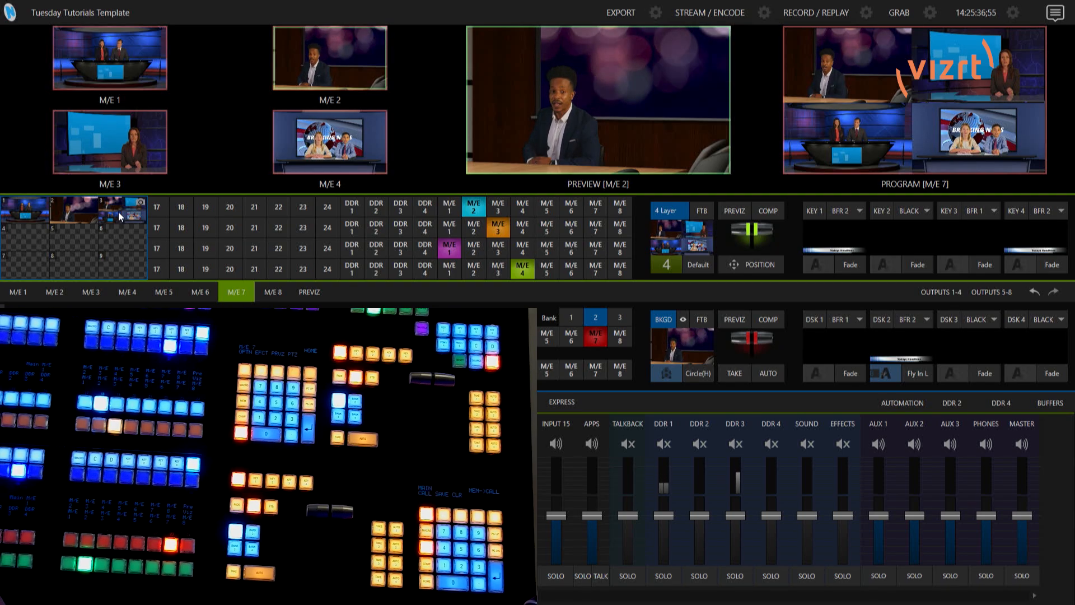